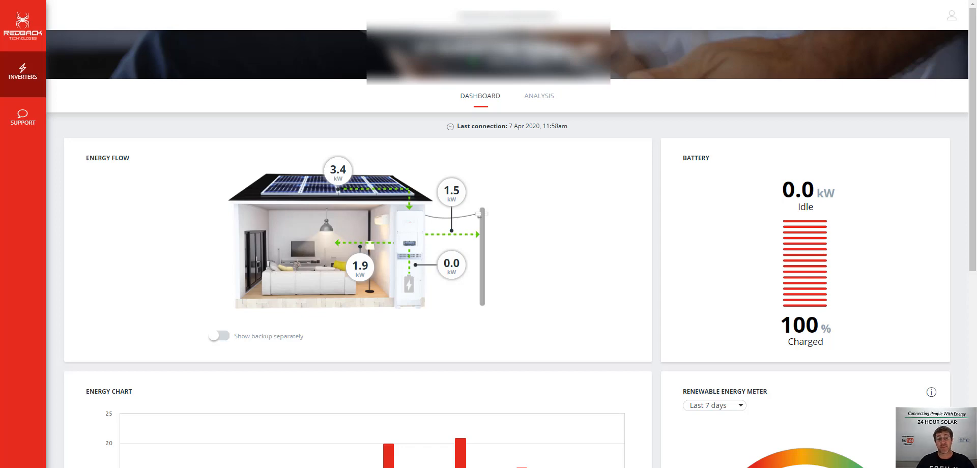
Step: Go to the Inverters list and manage the second inverter to show its dashboard
scroll(down, 3)
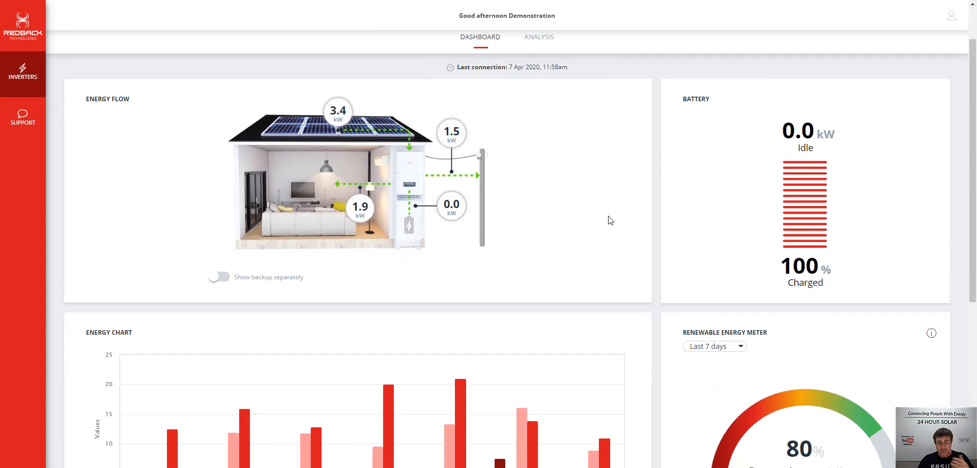
mouse_move(493, 217)
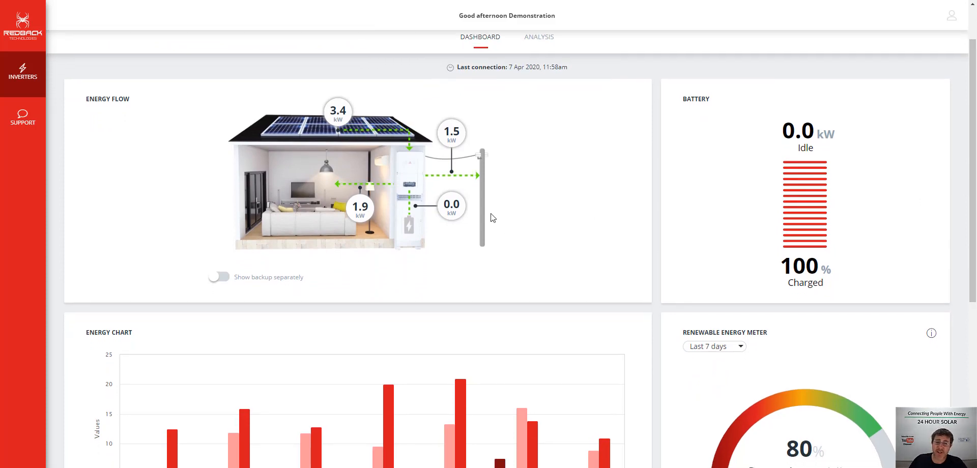
mouse_move(271, 123)
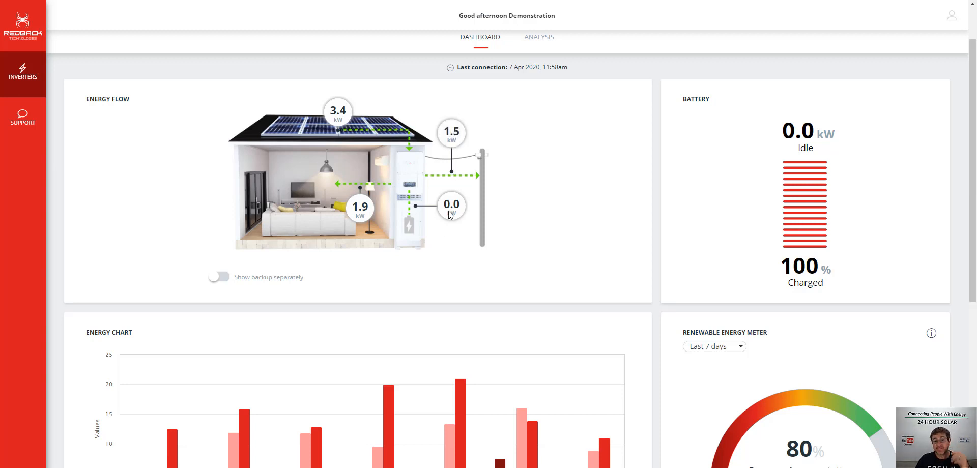
mouse_move(394, 237)
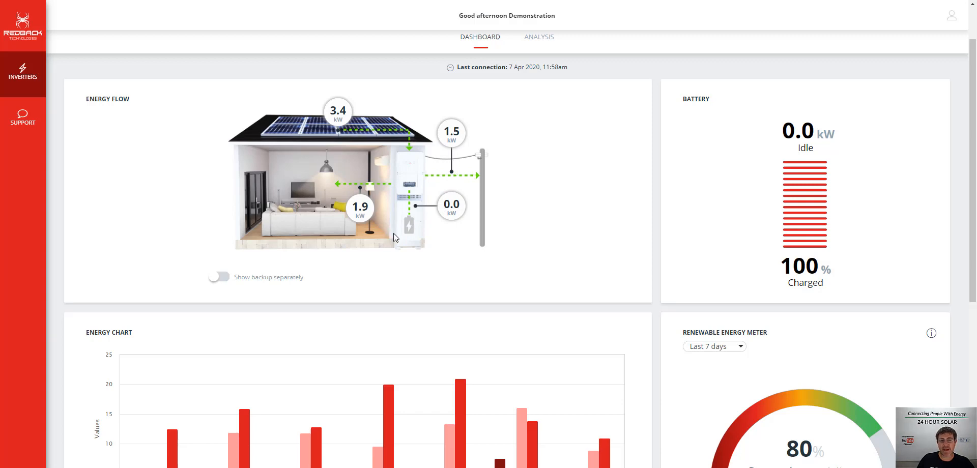
mouse_move(544, 51)
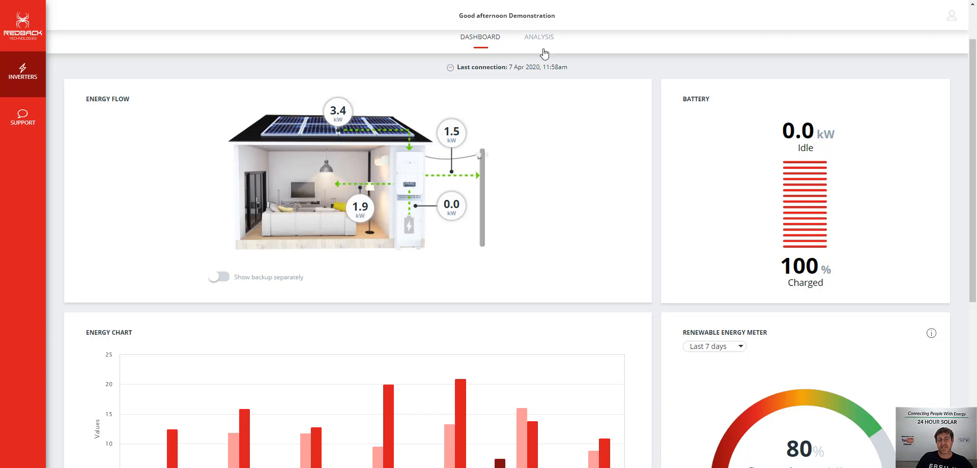
scroll(down, 3)
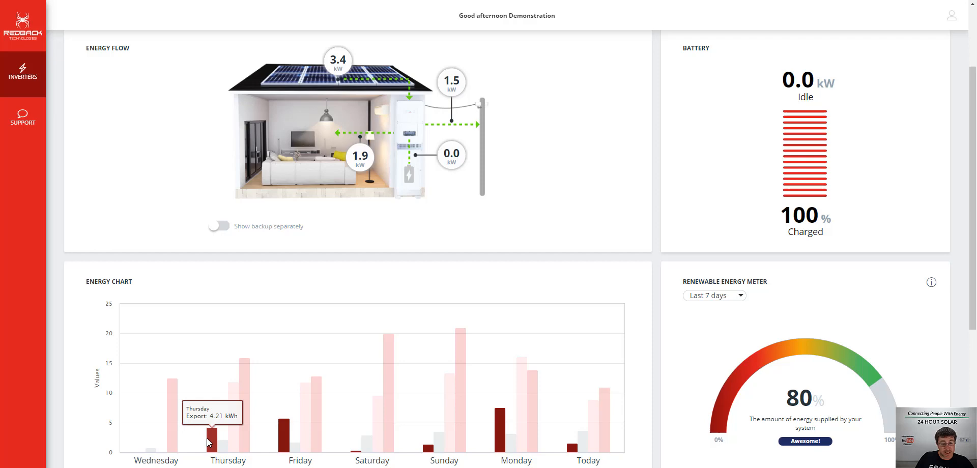
mouse_move(300, 449)
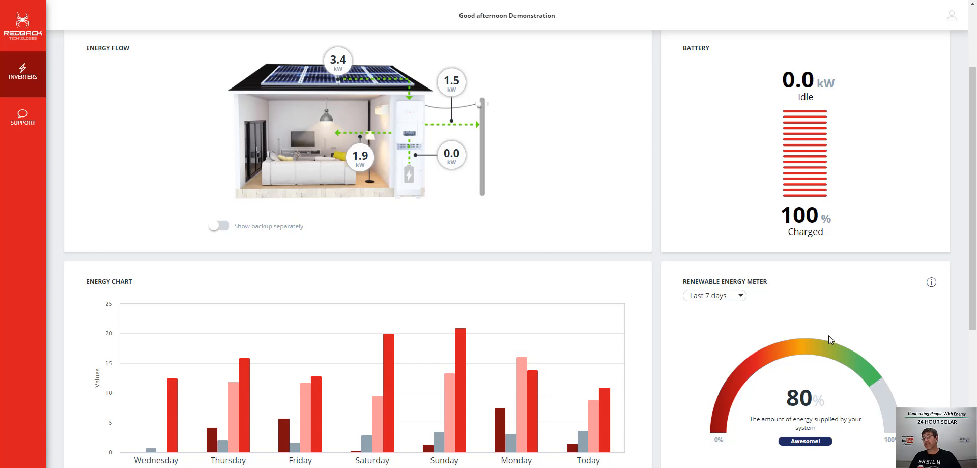
mouse_move(276, 97)
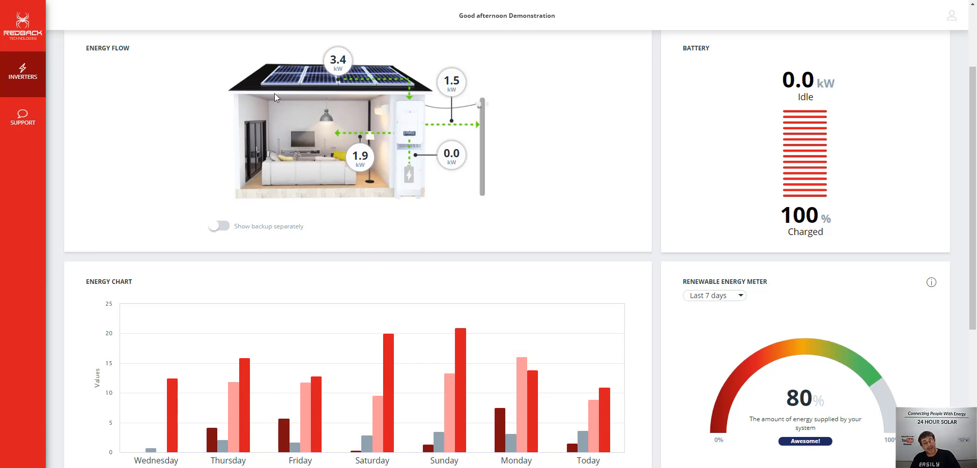
click(23, 71)
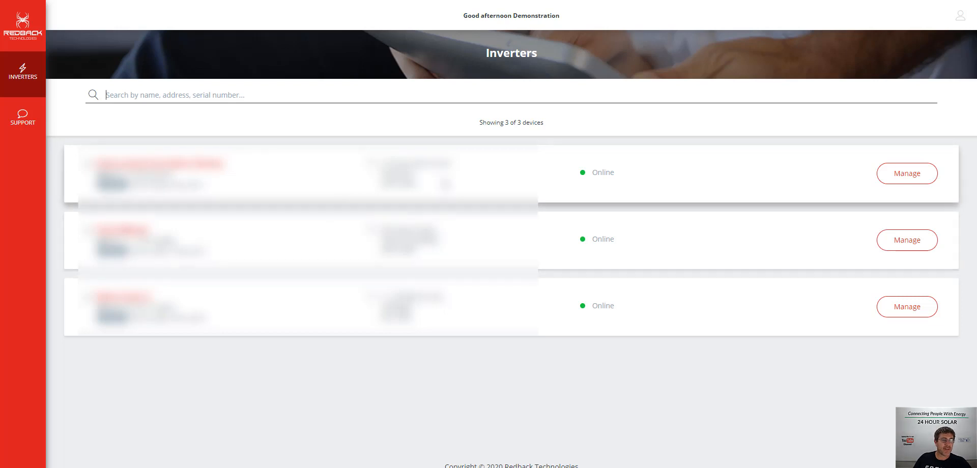
click(906, 173)
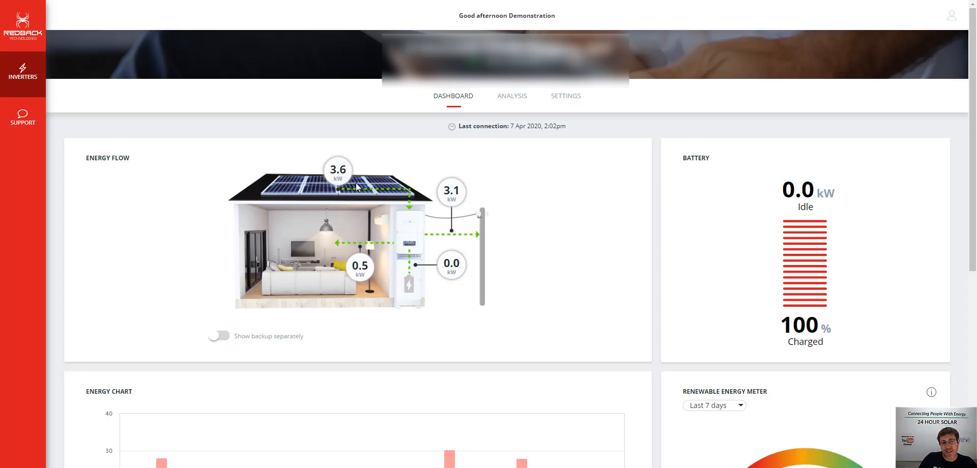
mouse_move(611, 232)
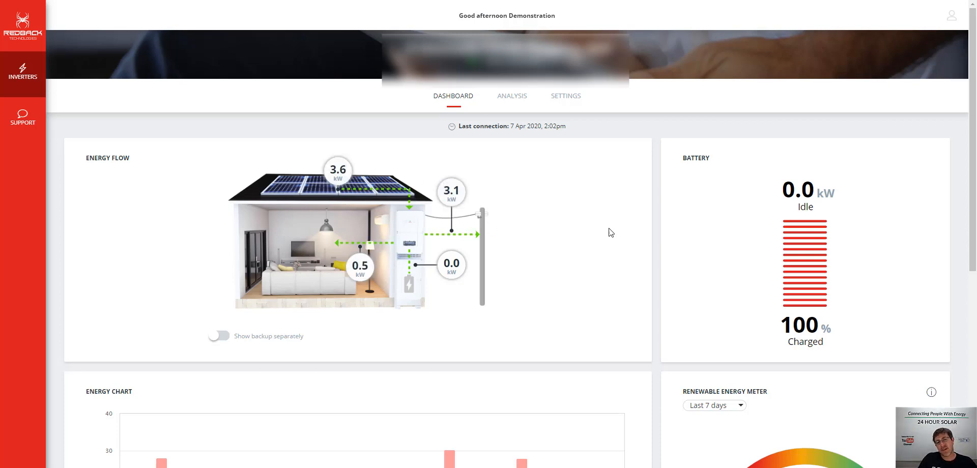
mouse_move(451, 265)
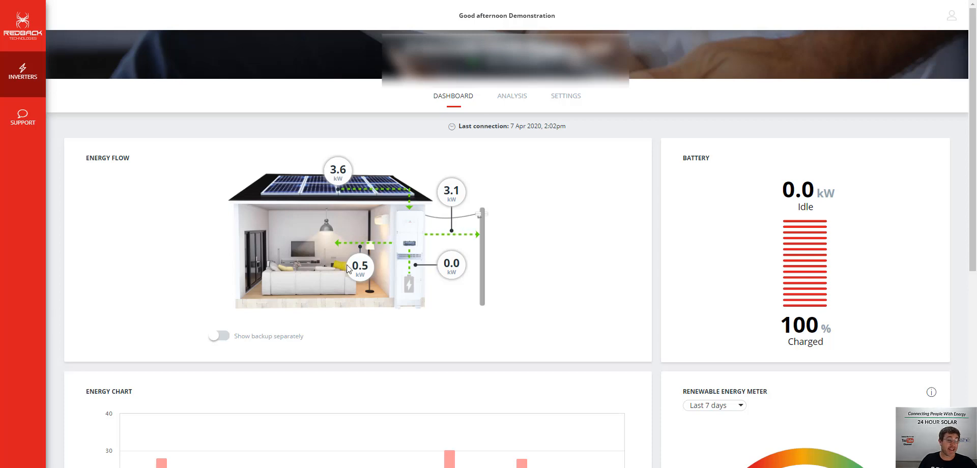
scroll(down, 3)
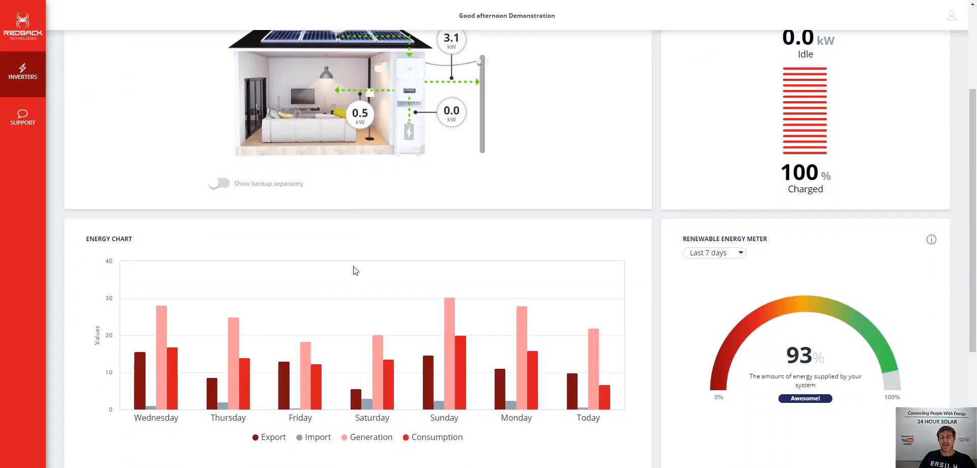
mouse_move(431, 368)
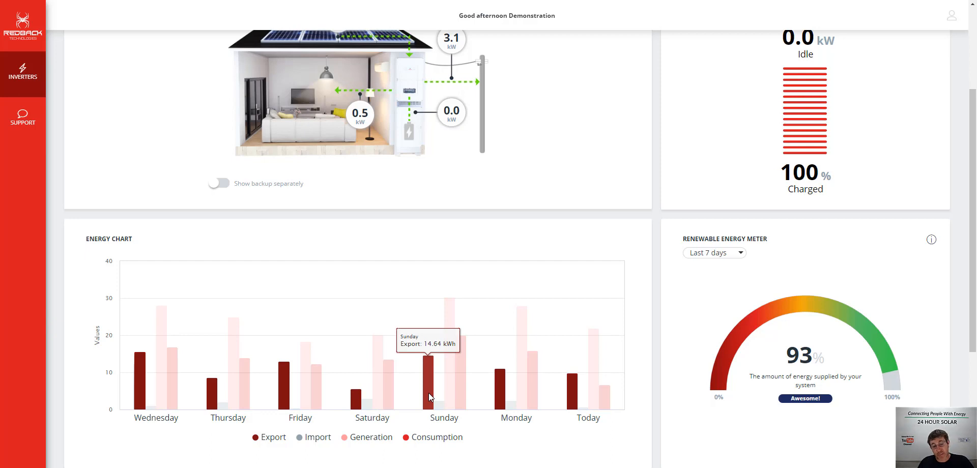
mouse_move(440, 405)
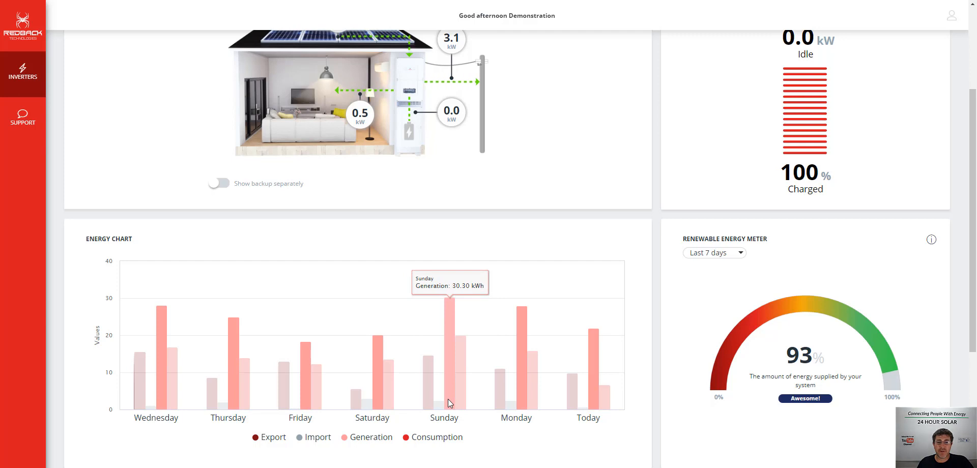
mouse_move(452, 387)
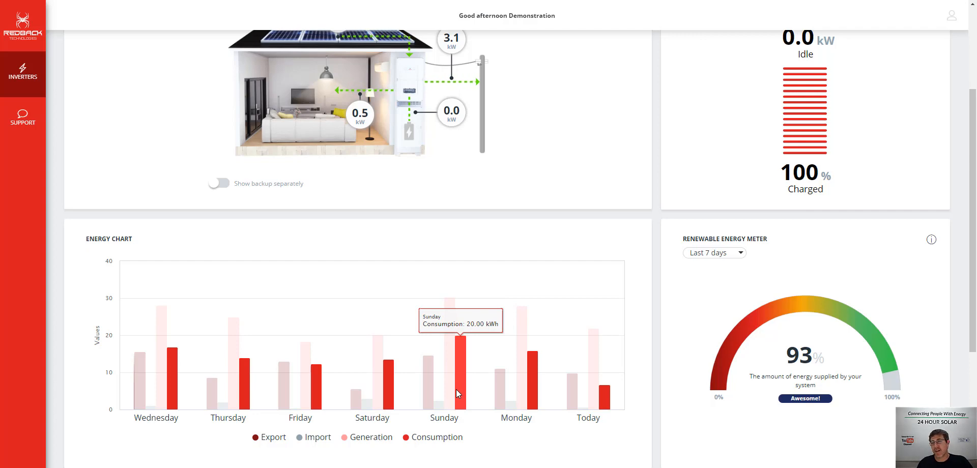
scroll(down, 3)
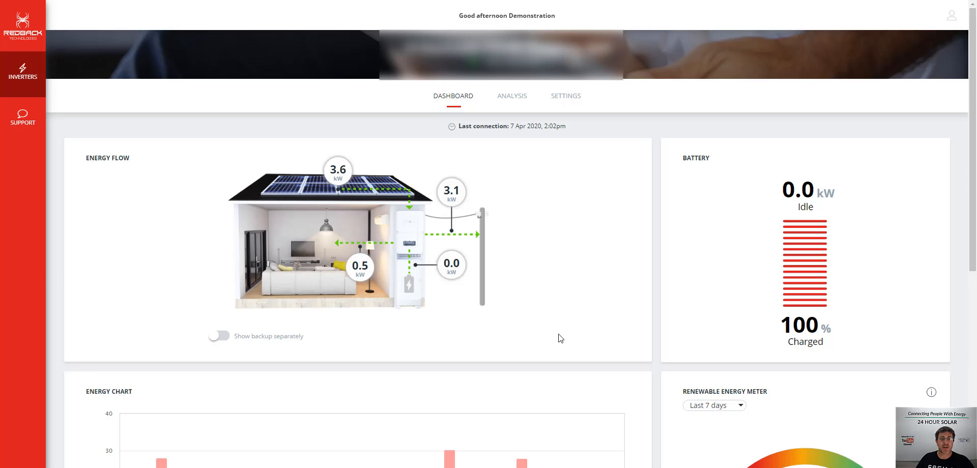
mouse_move(556, 297)
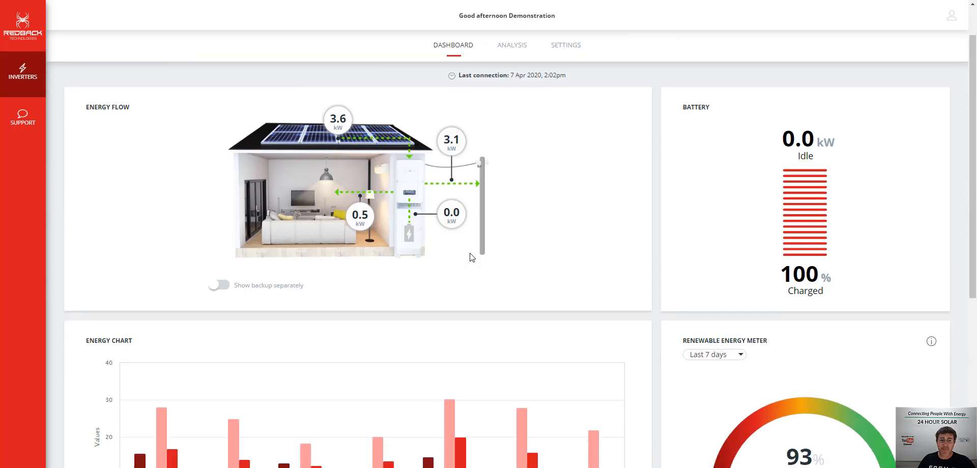
mouse_move(474, 276)
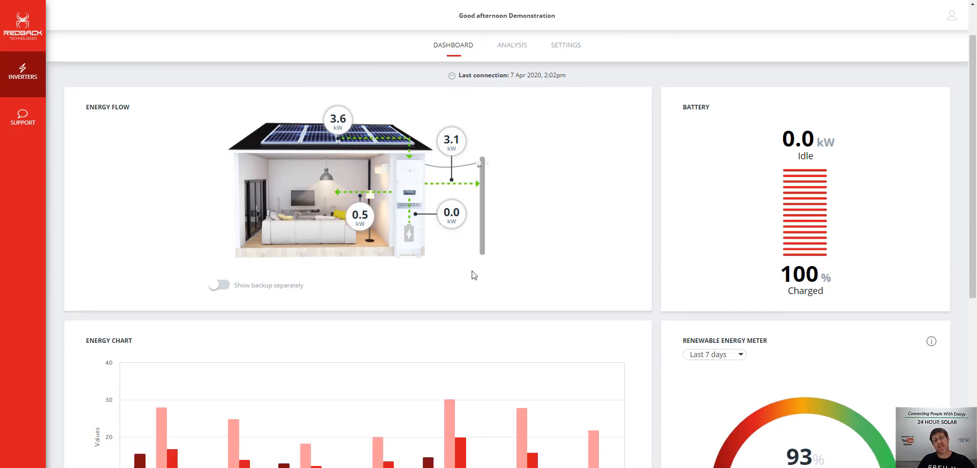